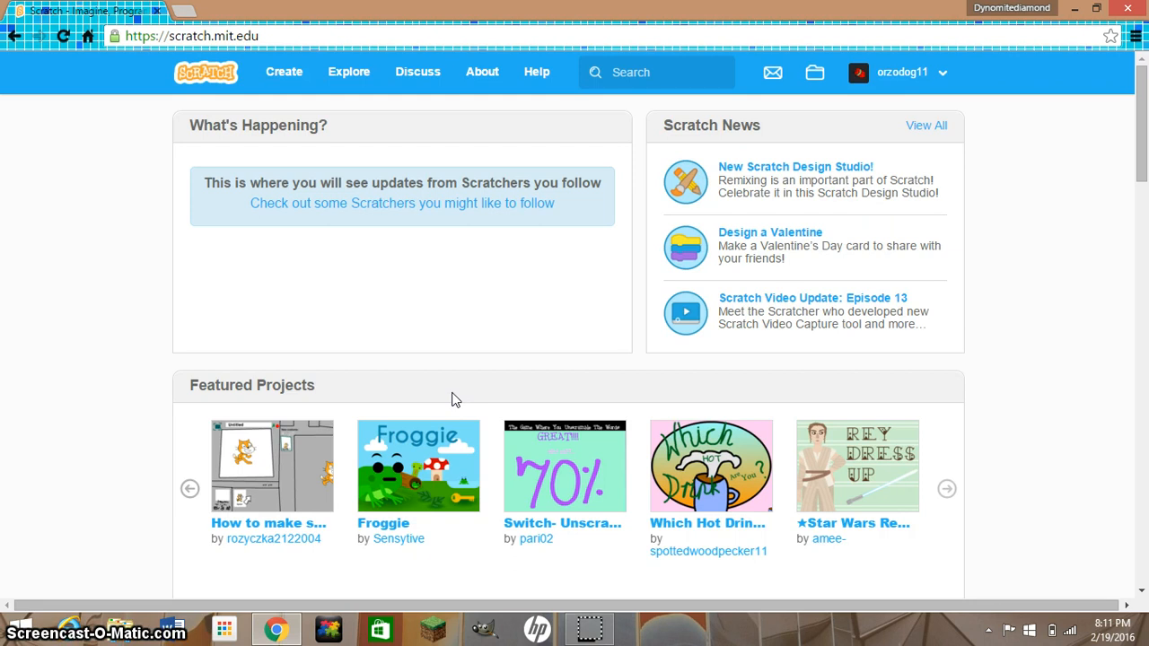
mouse_move(779, 115)
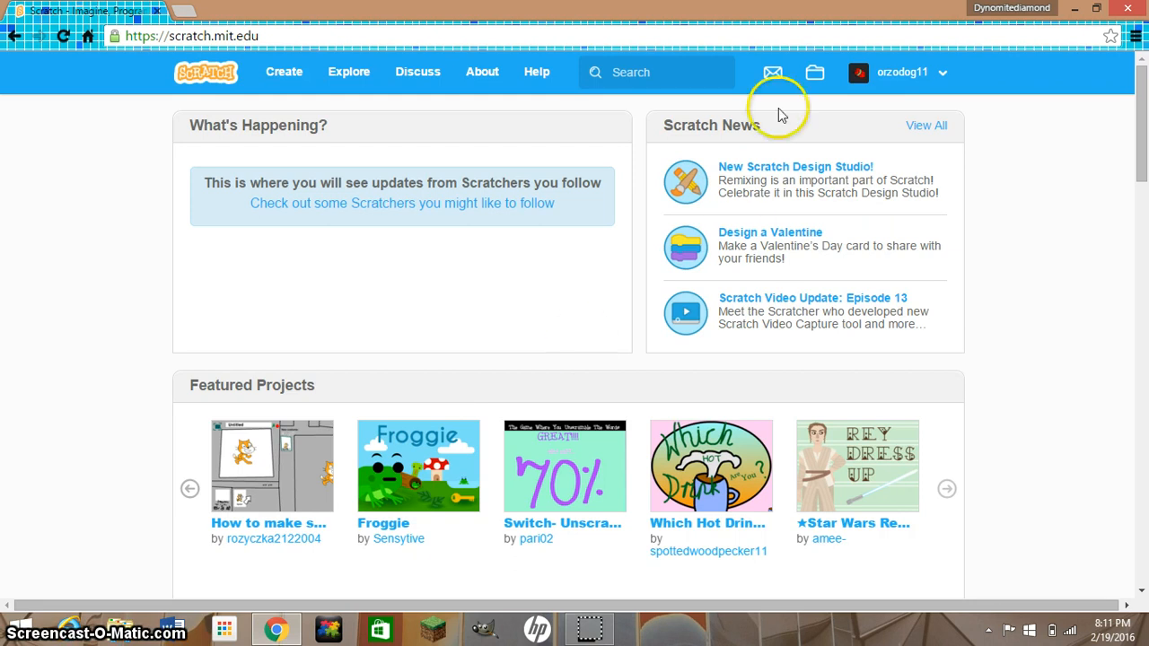
mouse_move(391, 22)
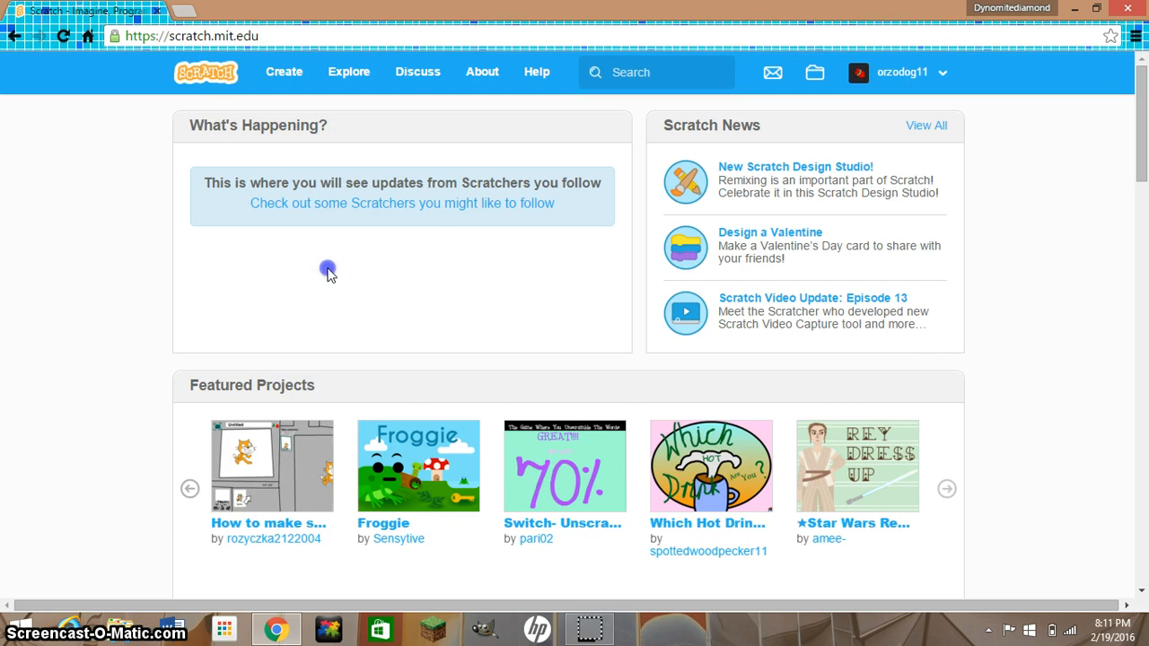
mouse_move(280, 188)
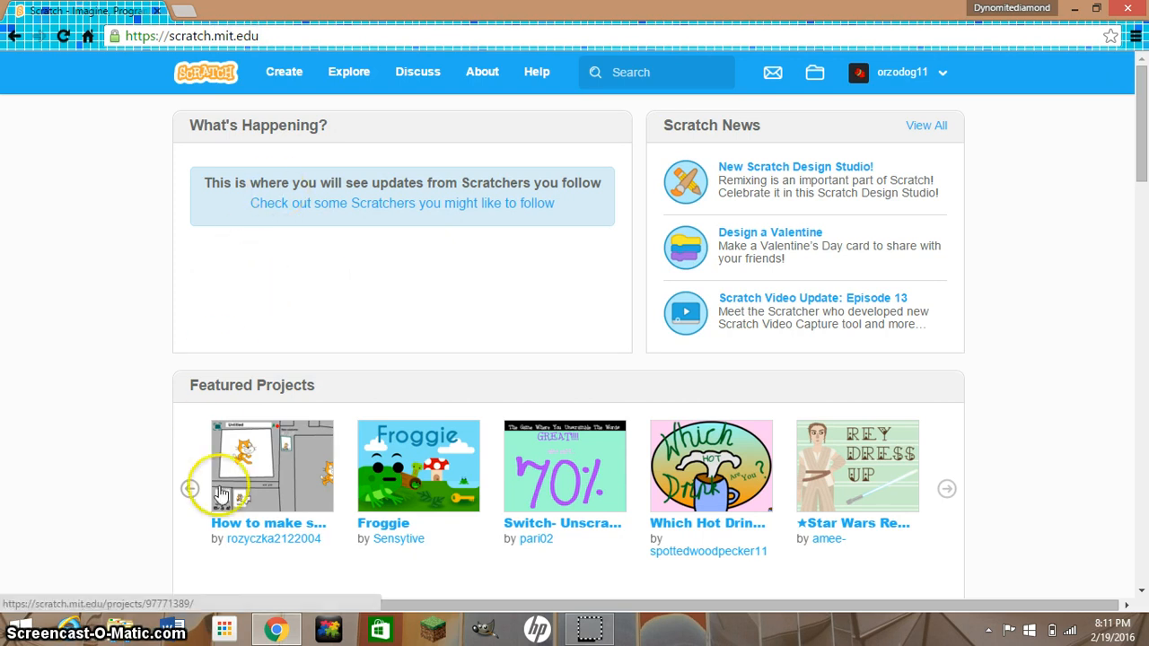
mouse_move(619, 567)
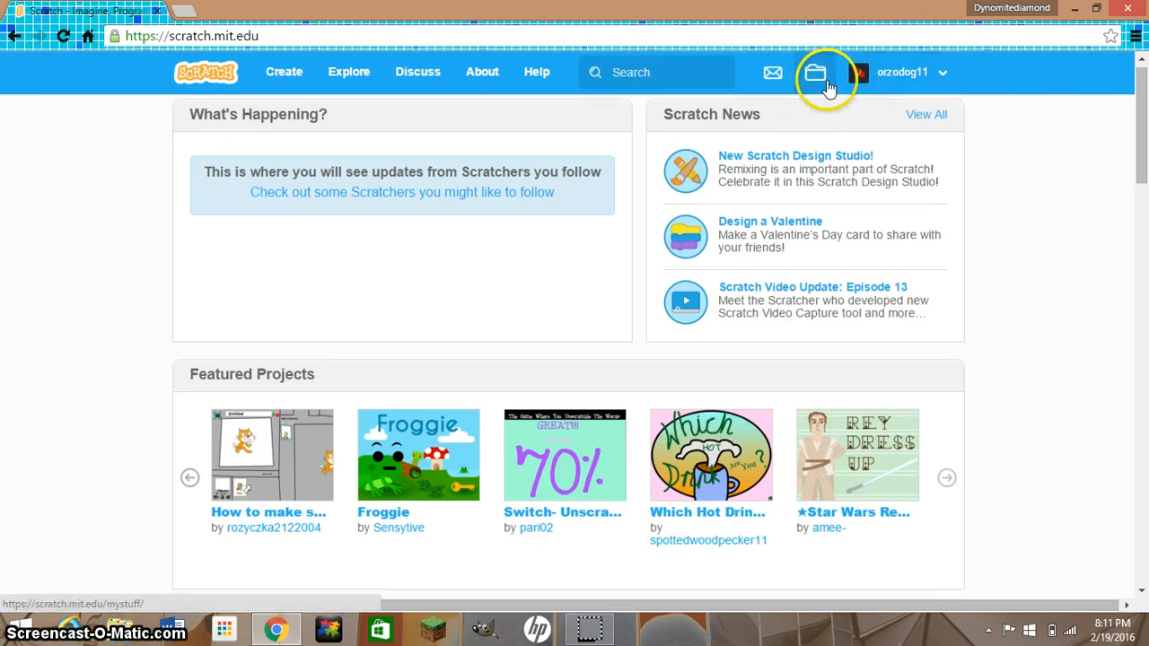
- Show My Stuff filtered to Unshared Projects and open the Untitled project's editor via See inside
click(815, 72)
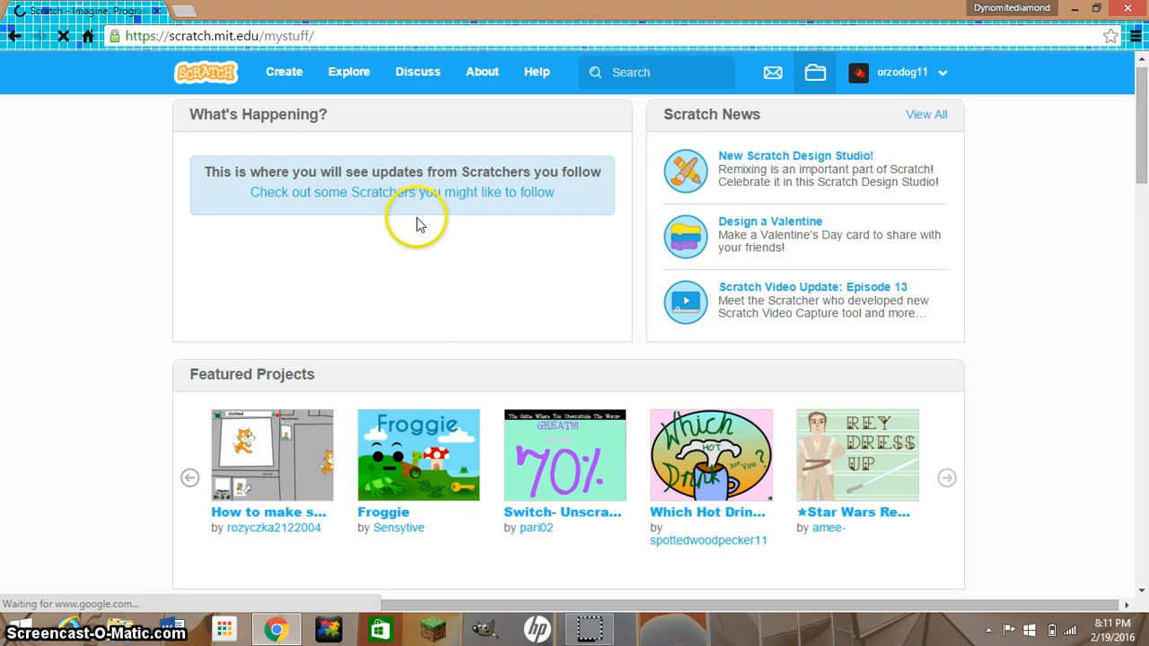
click(815, 71)
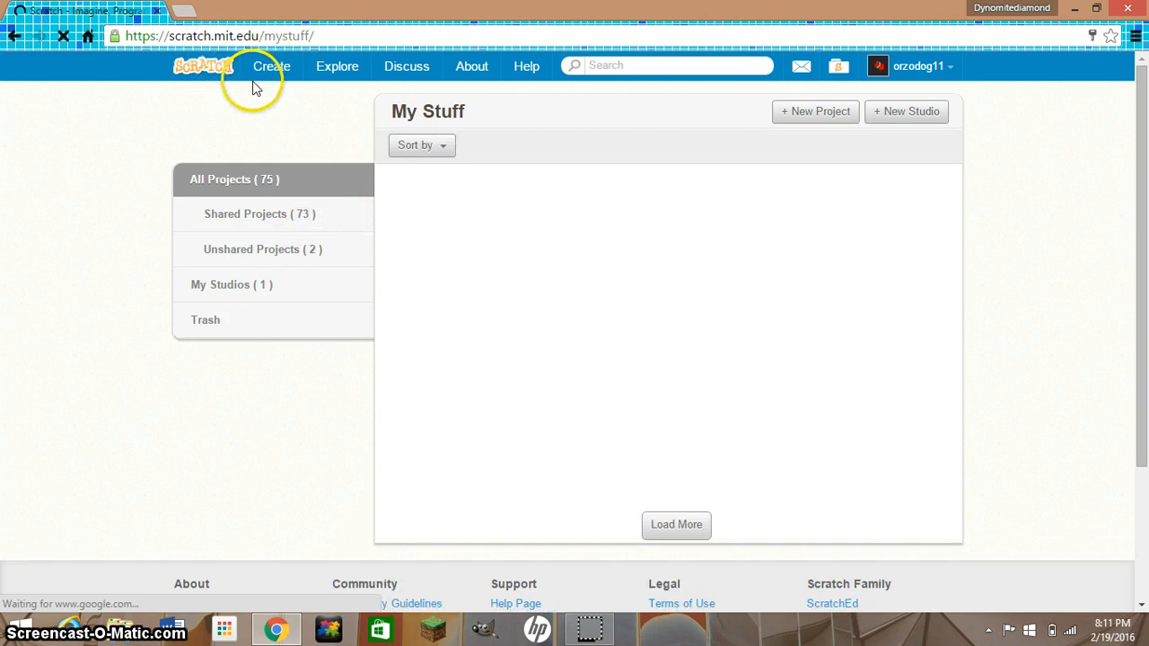
mouse_move(47, 159)
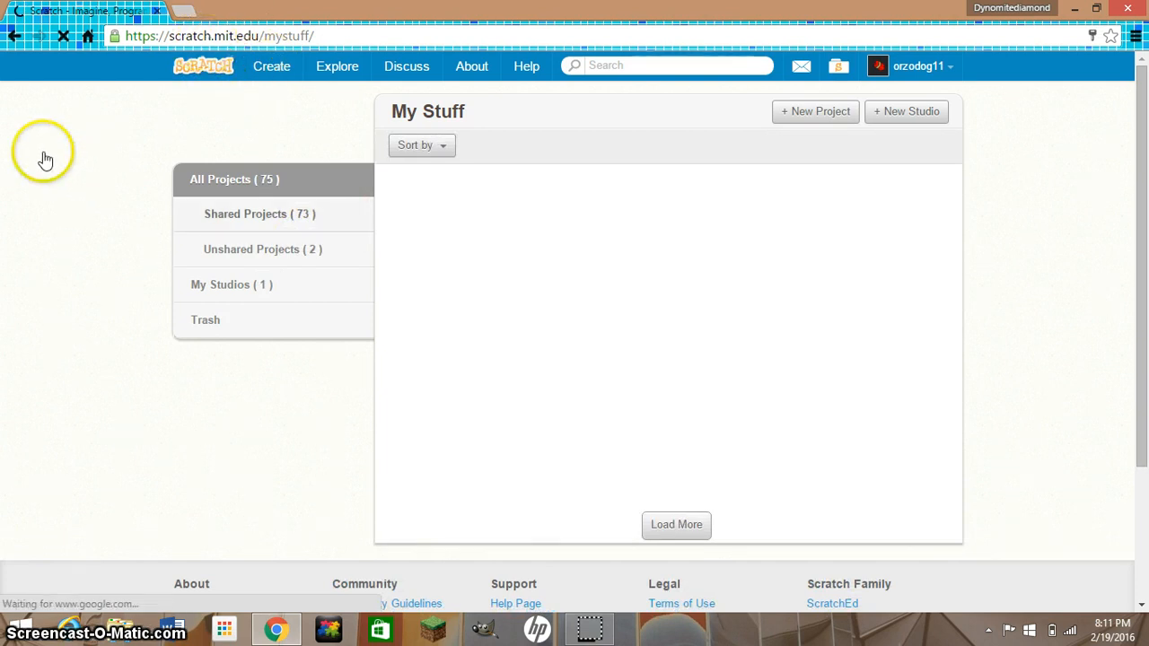
click(237, 255)
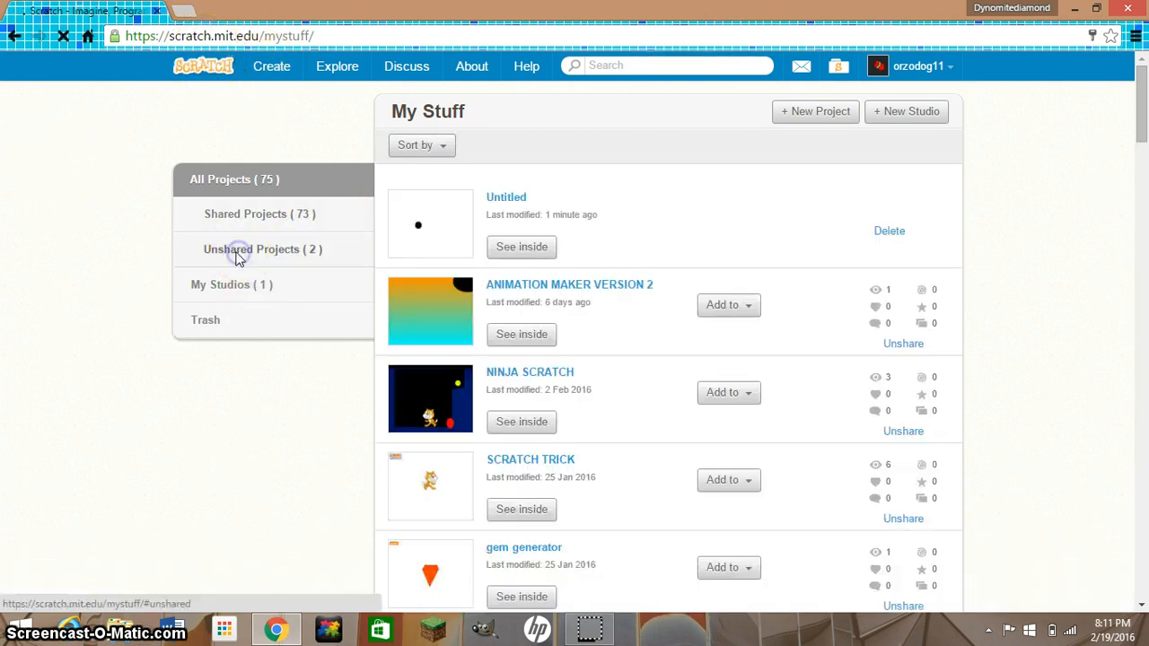
click(262, 249)
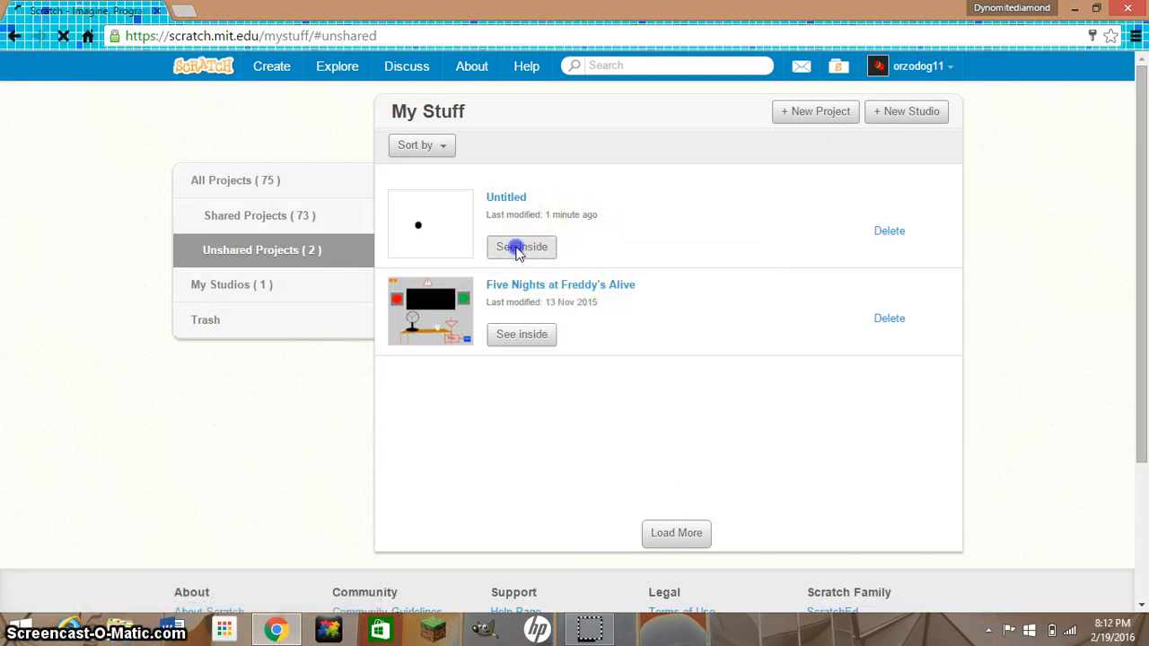
click(520, 247)
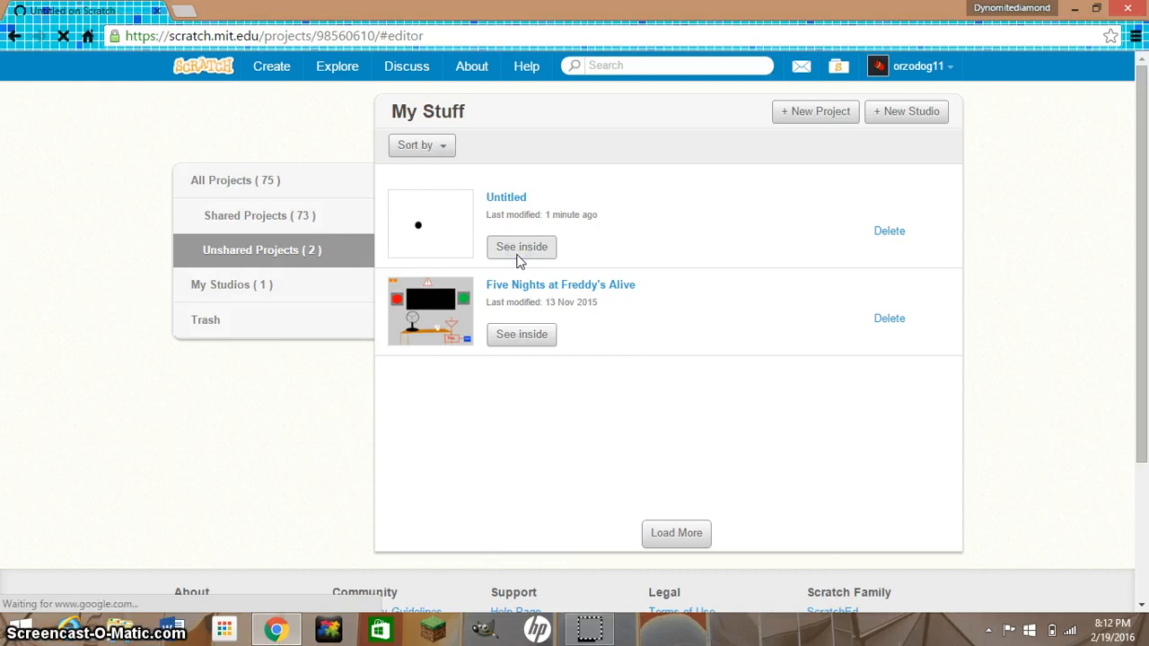
- Review Sprite1's clone and cloud-variable scripts, then leave for the account's profile page
click(520, 248)
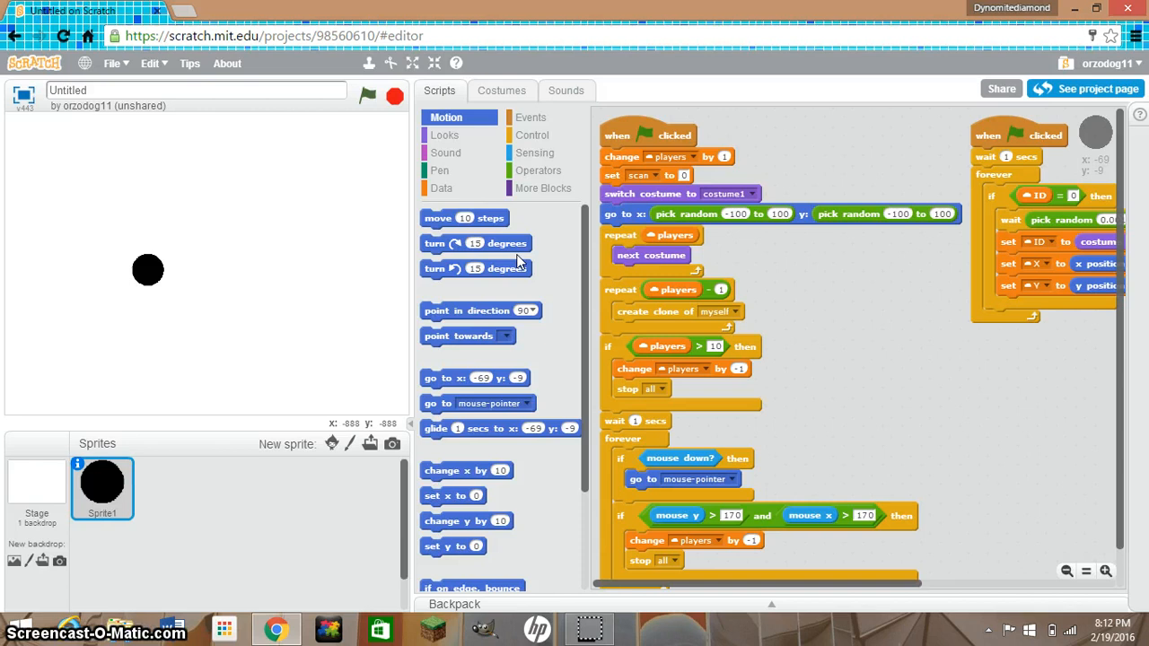
mouse_move(1094, 225)
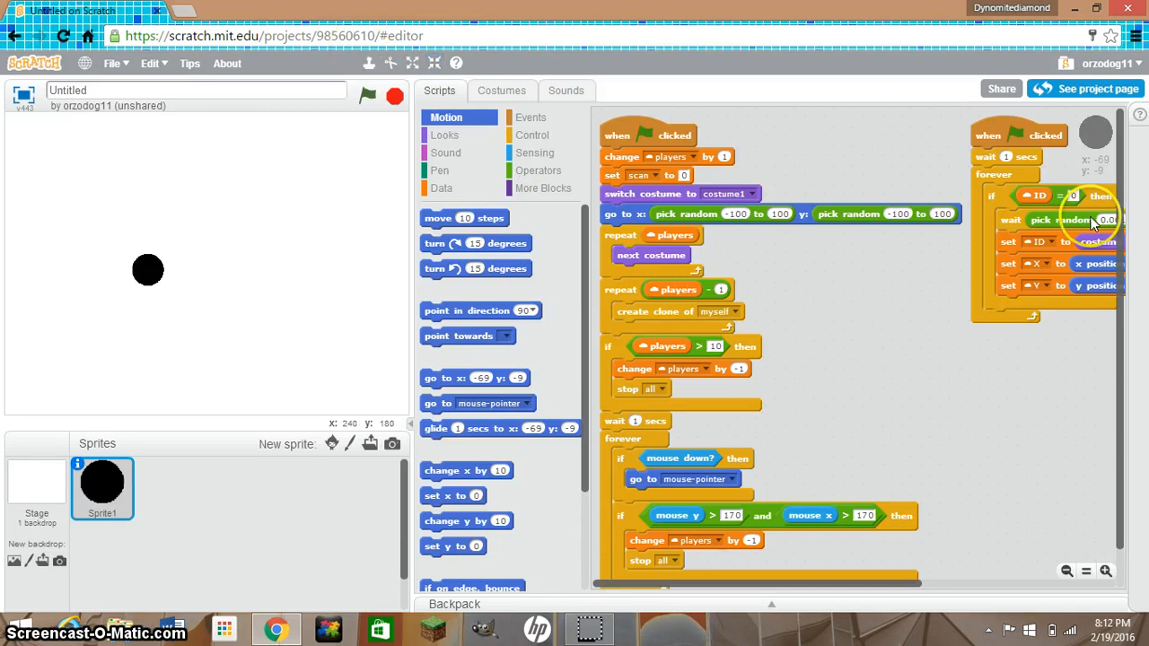
click(1111, 63)
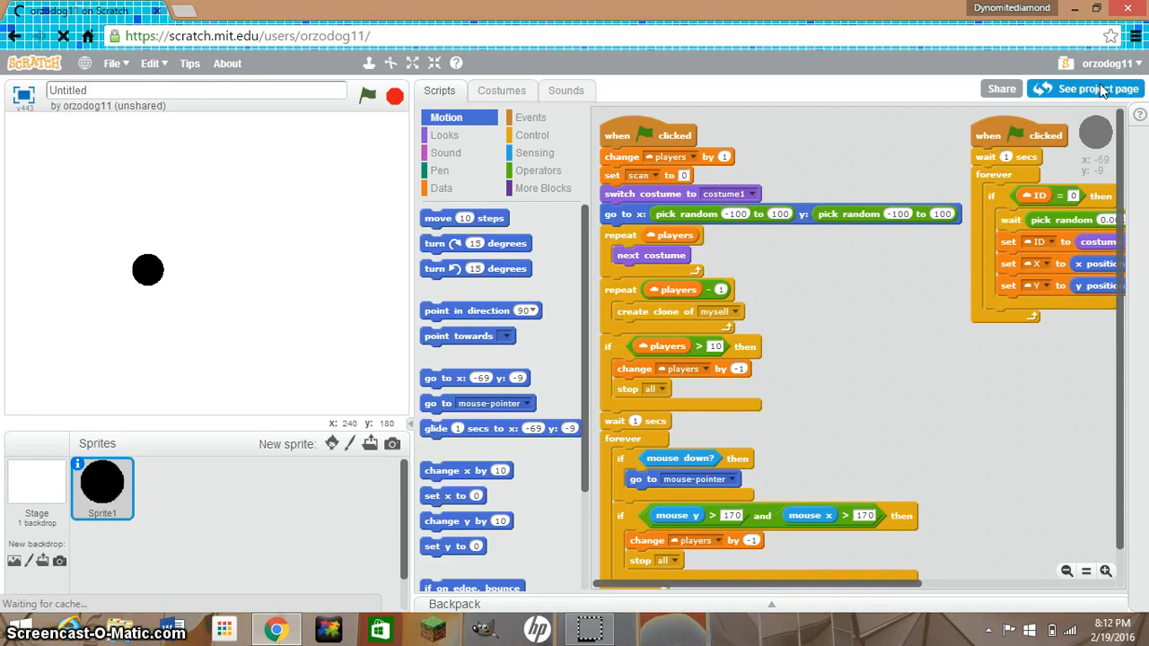
click(1086, 90)
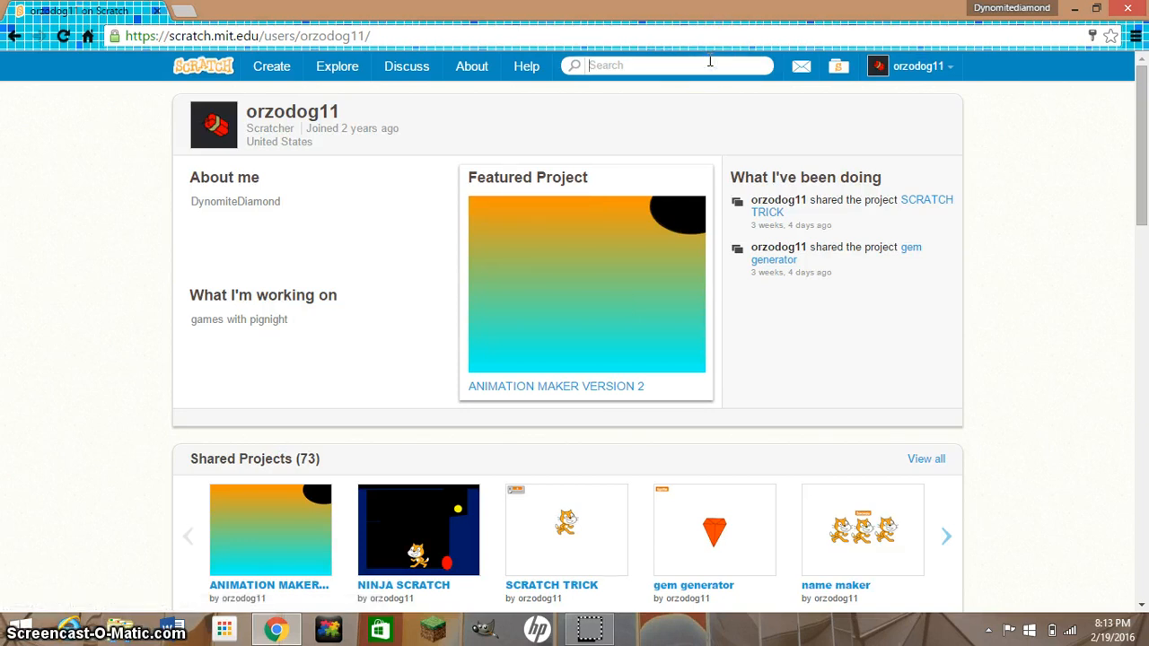
text(how to become a sc)
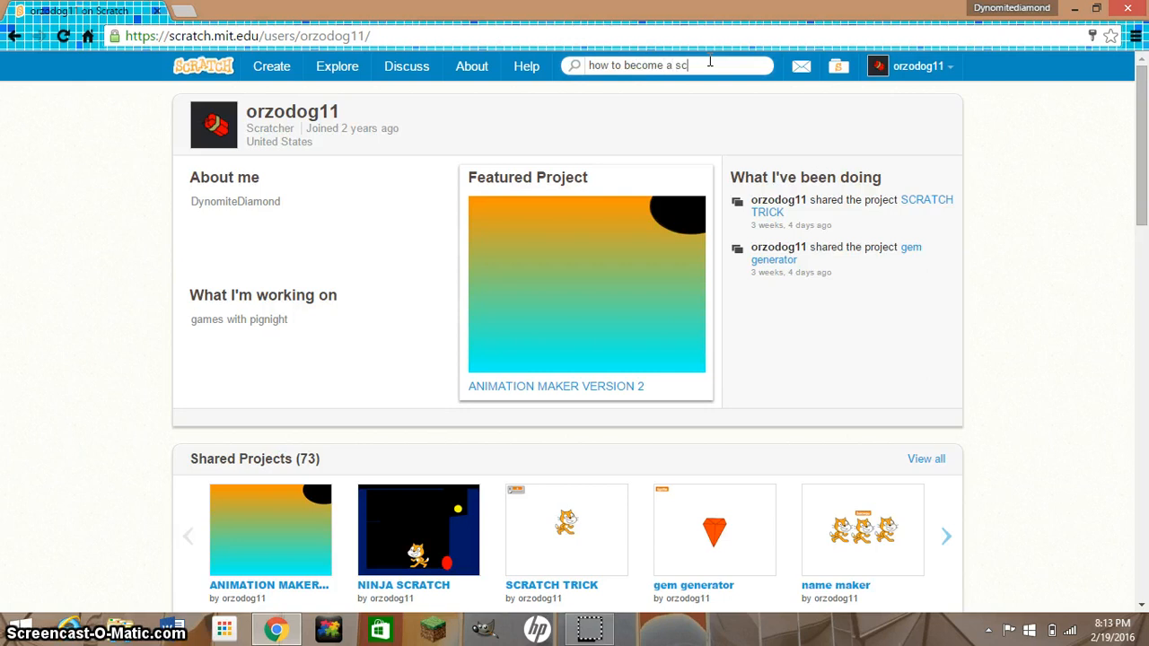
text(ratcher)
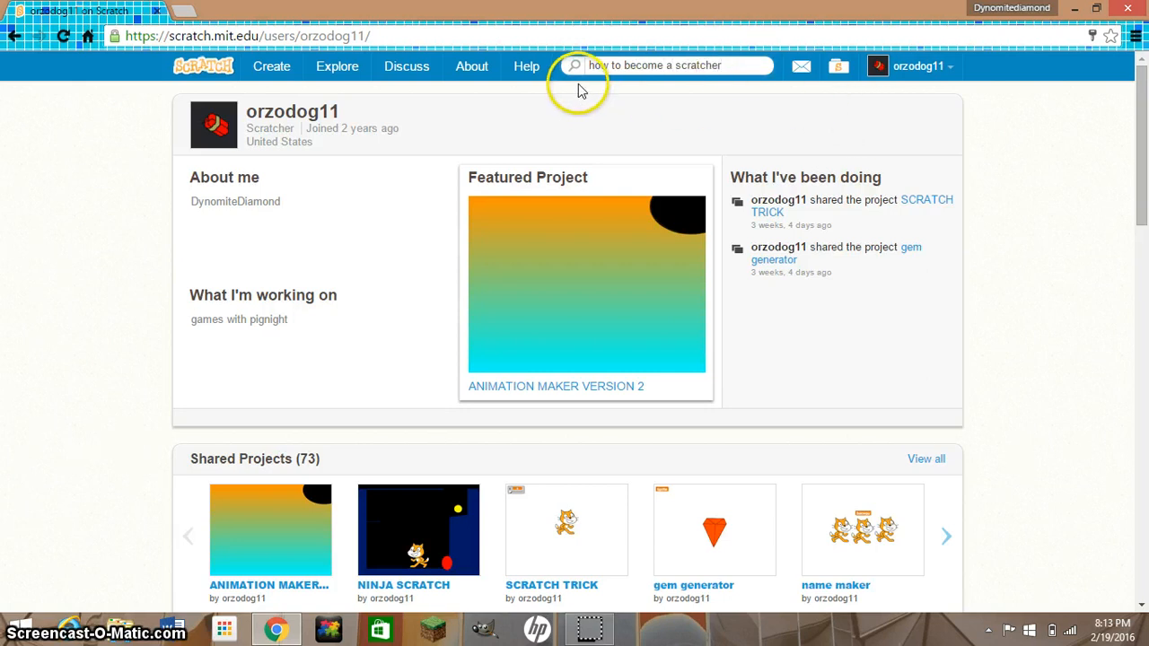
click(667, 64)
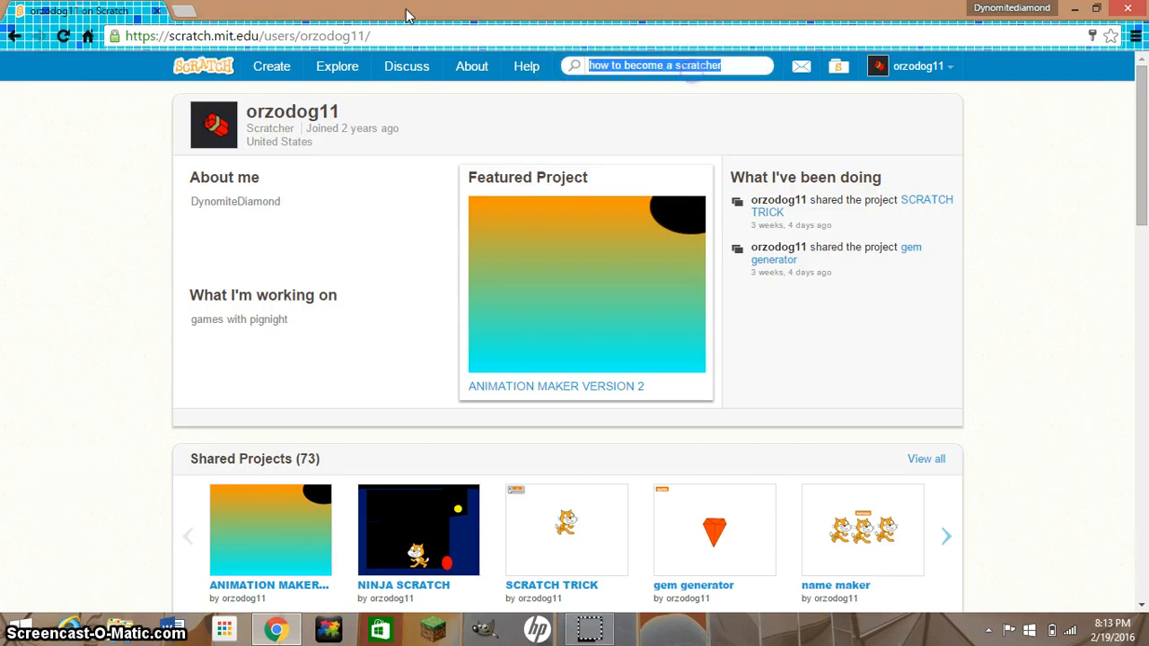
click(667, 65)
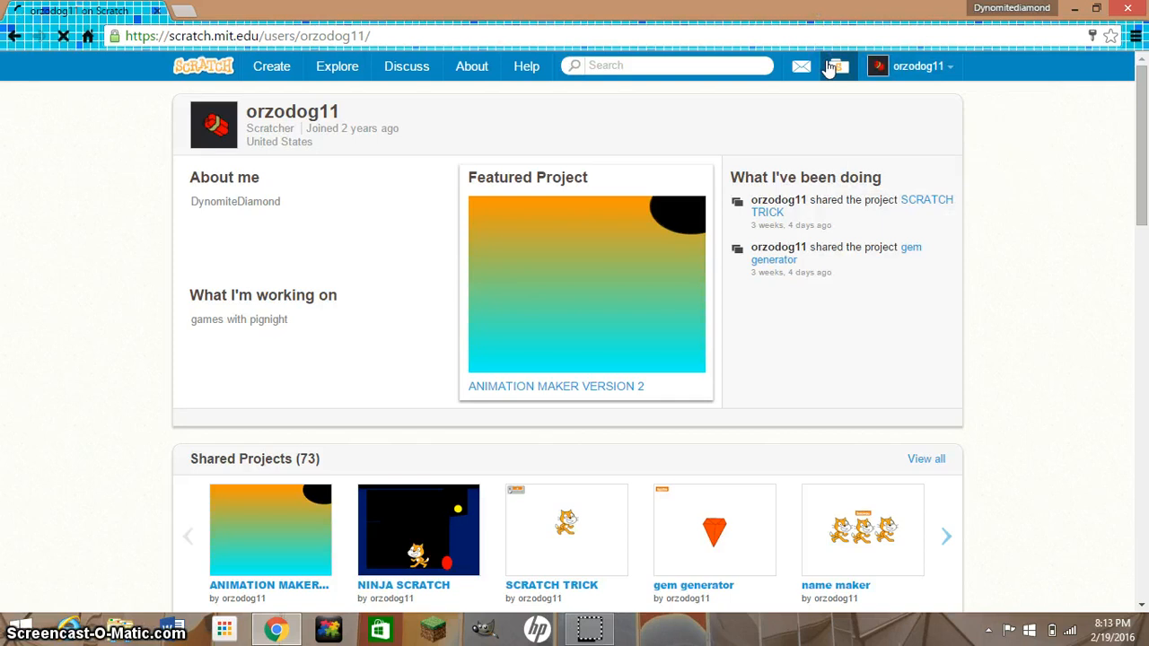
click(837, 65)
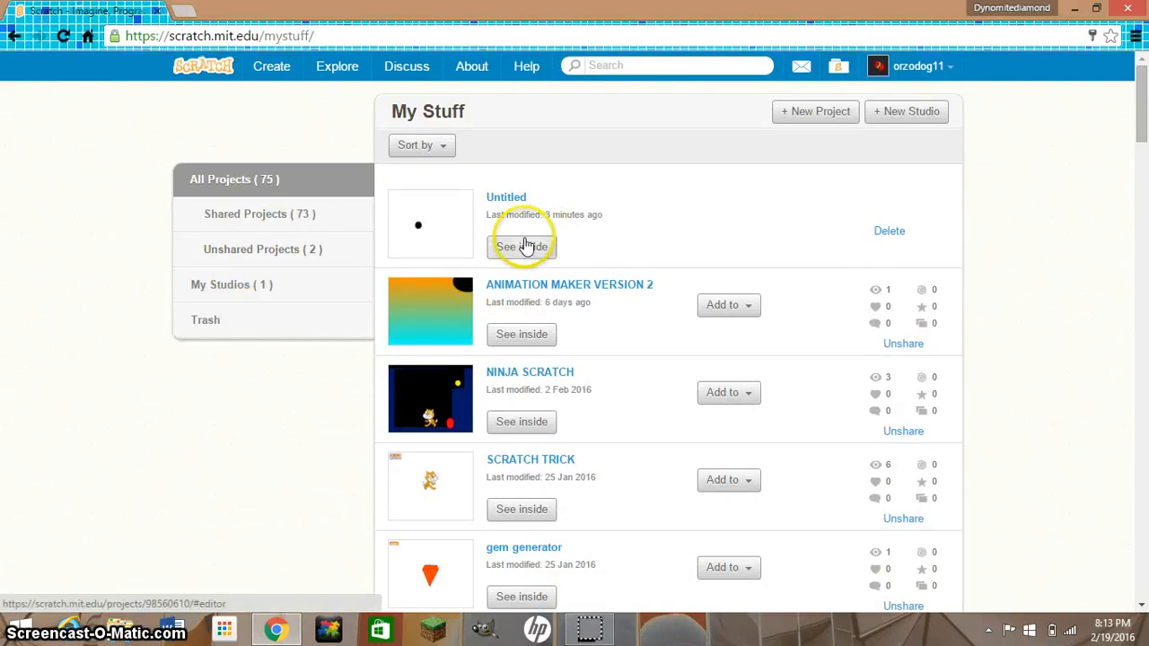
click(520, 248)
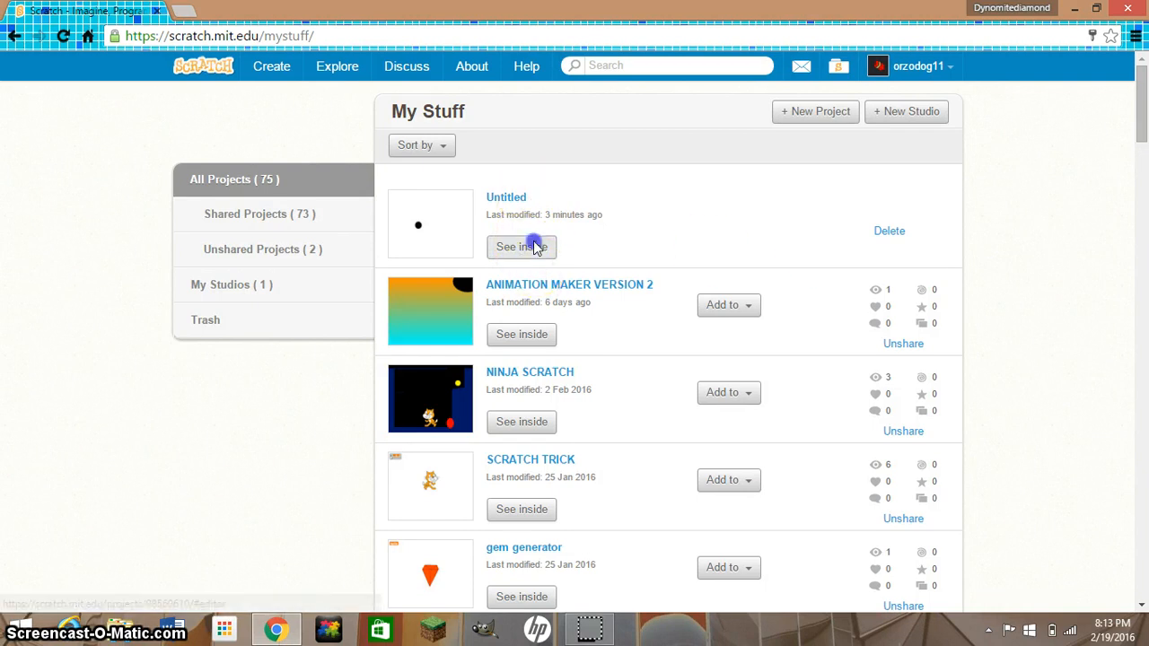
click(521, 248)
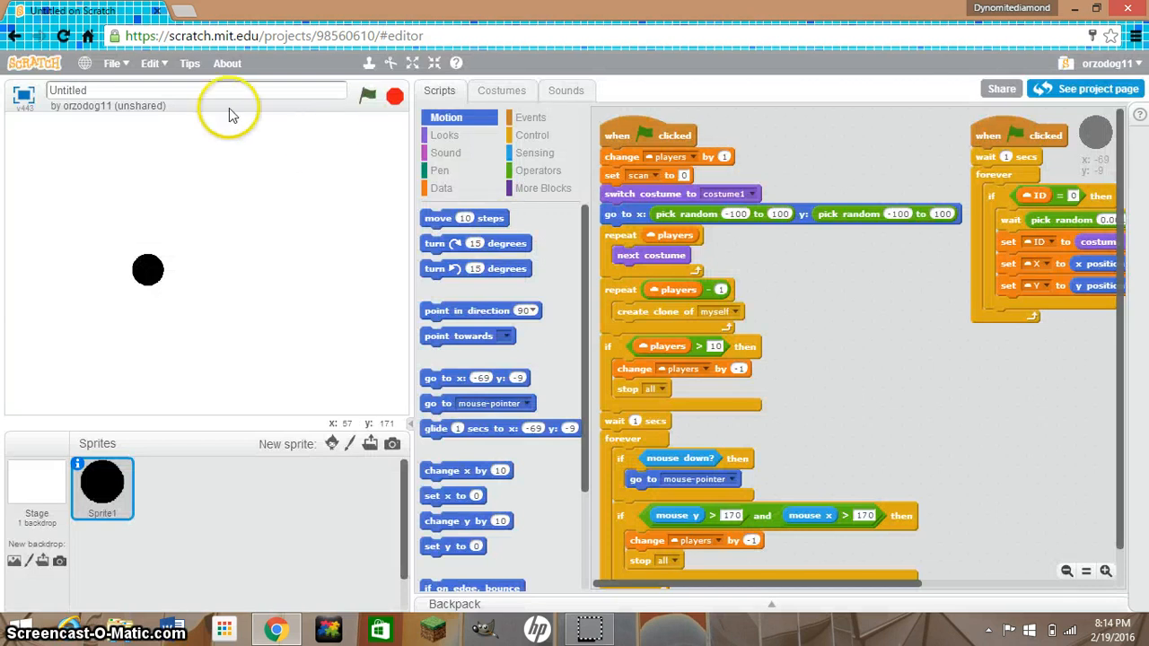
mouse_move(352, 406)
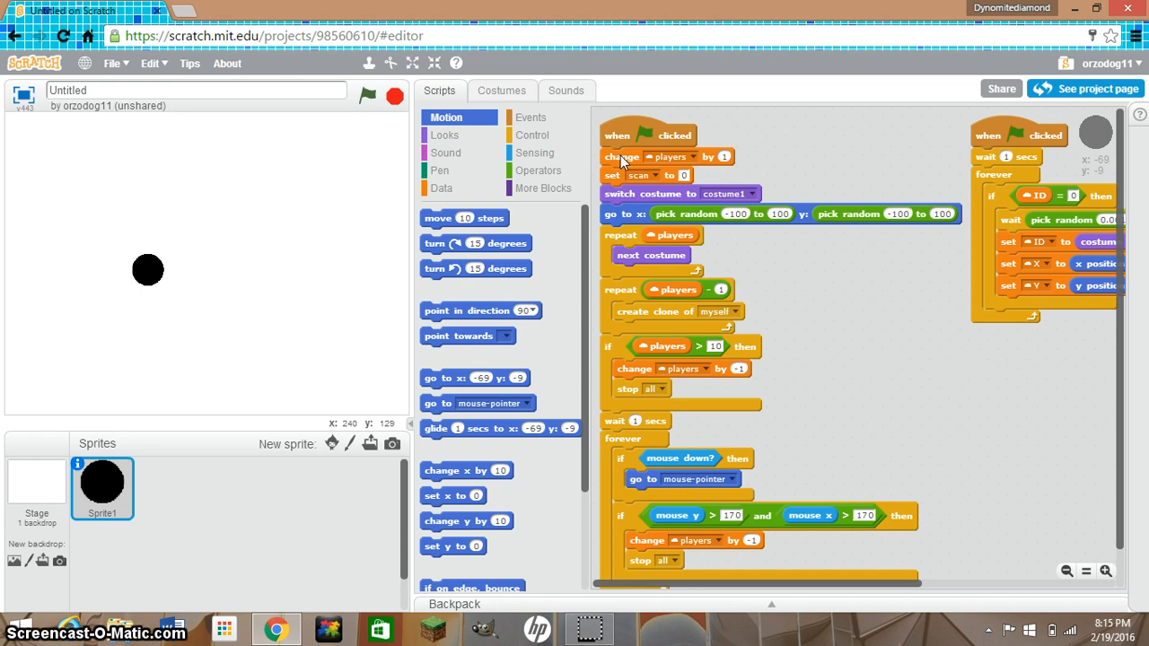
- Show the Data blocks listing scan, ID, X, Y and players, cancelling the New Variable dialog
click(440, 171)
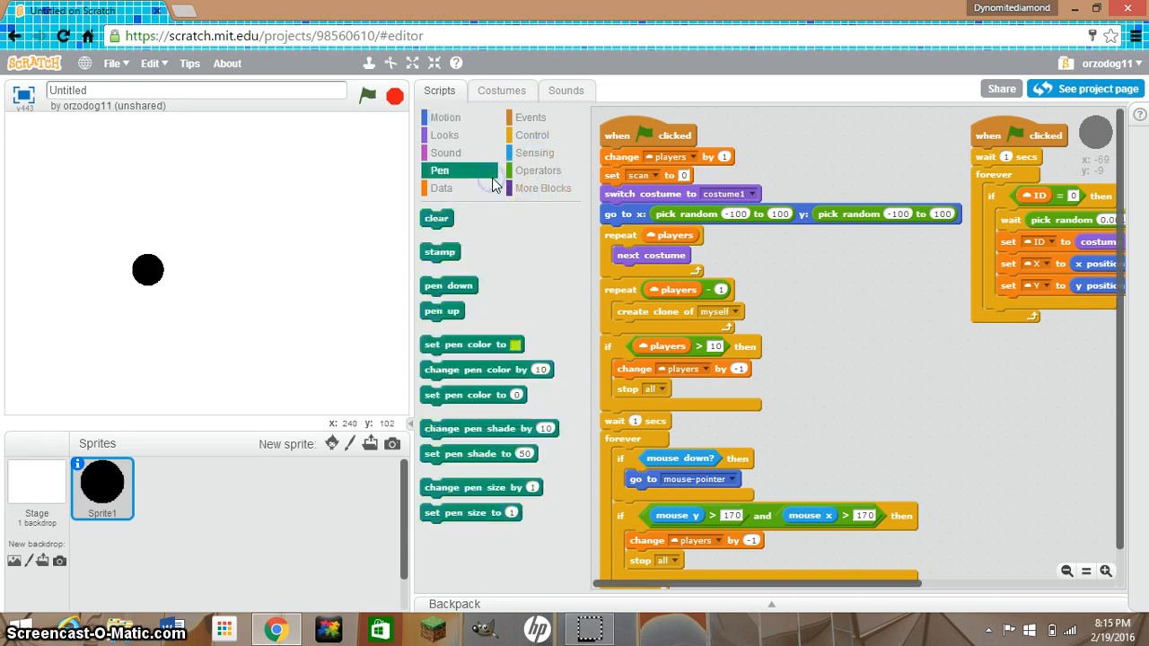
click(442, 189)
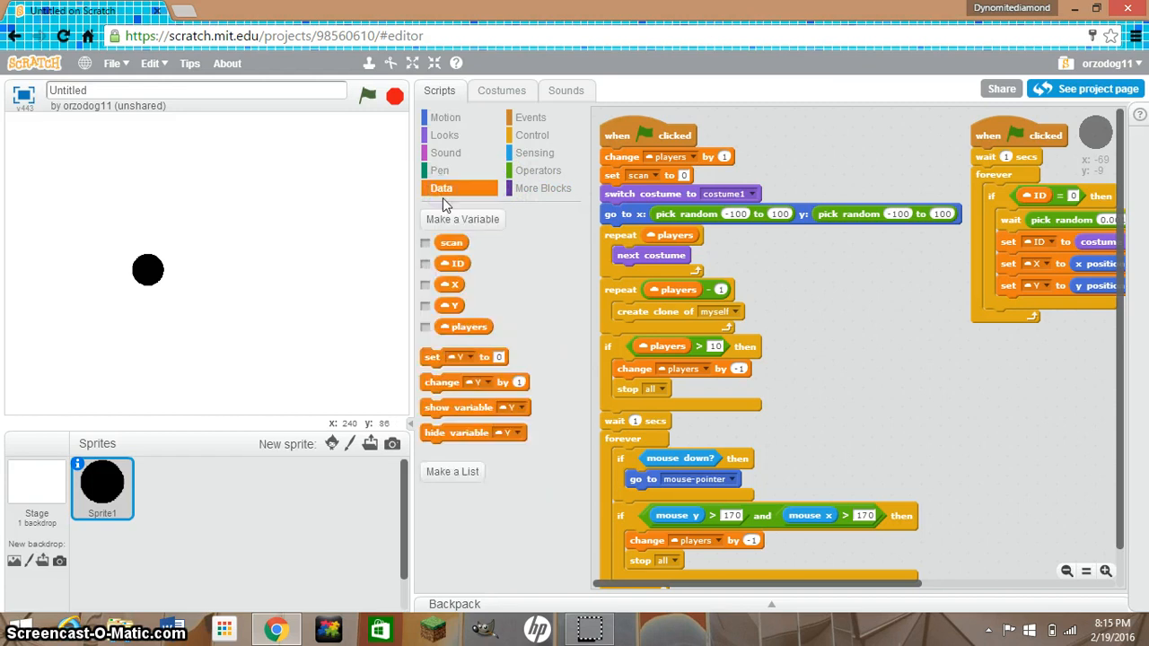
click(463, 219)
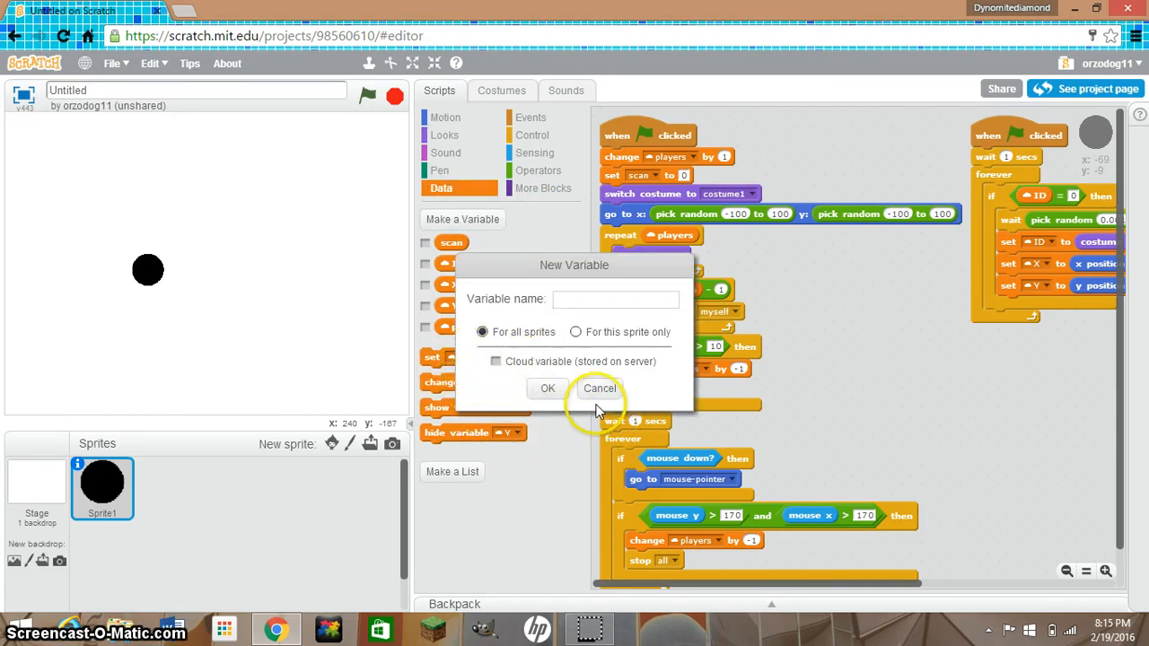
click(600, 388)
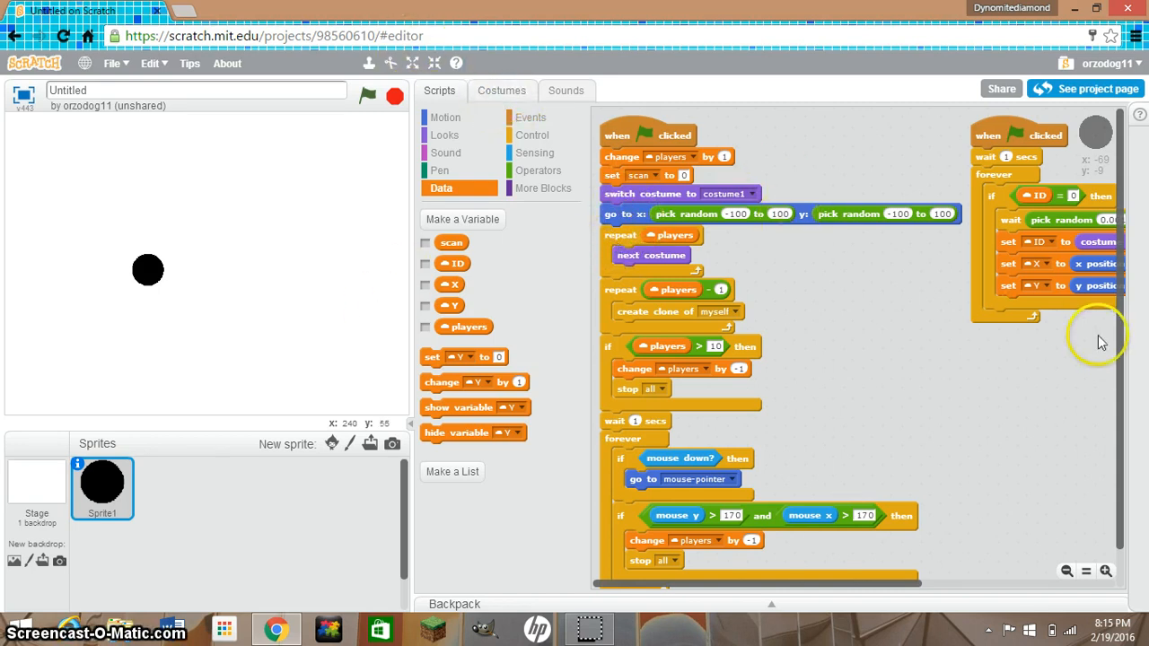
mouse_move(1088, 436)
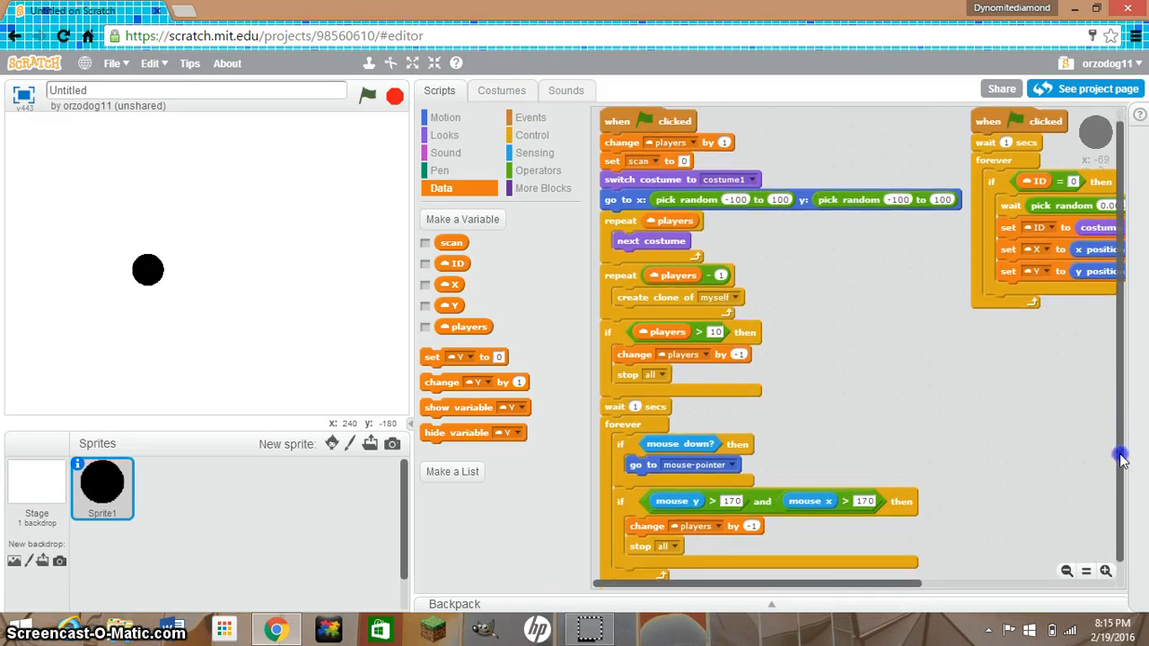
scroll(down, 3)
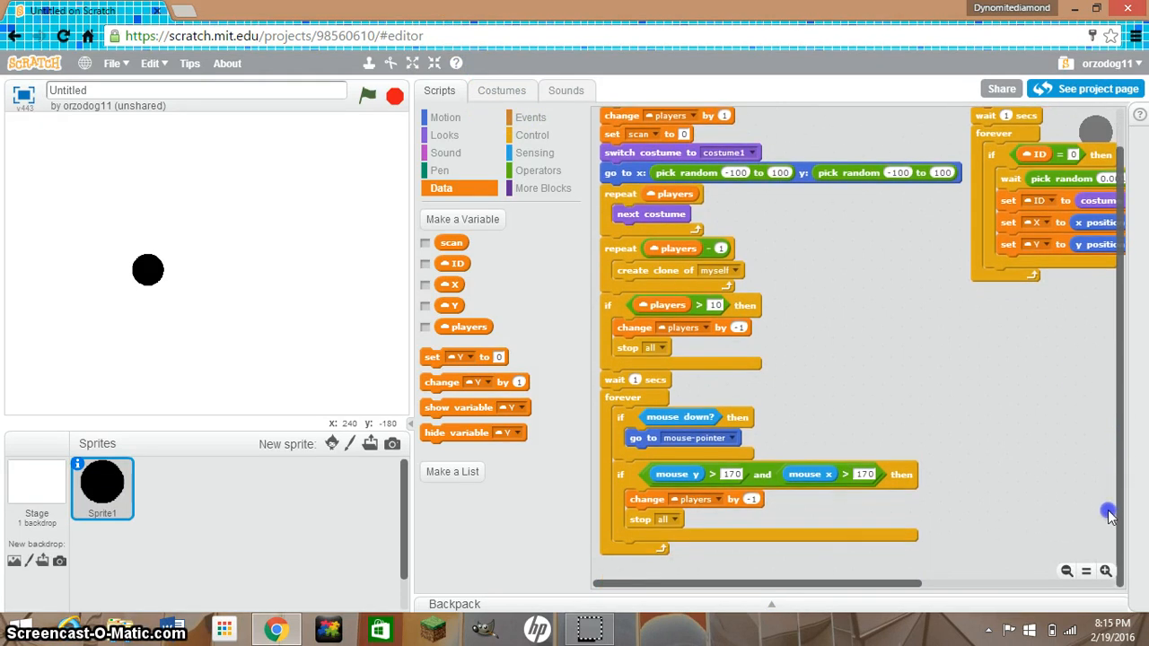
mouse_move(1122, 492)
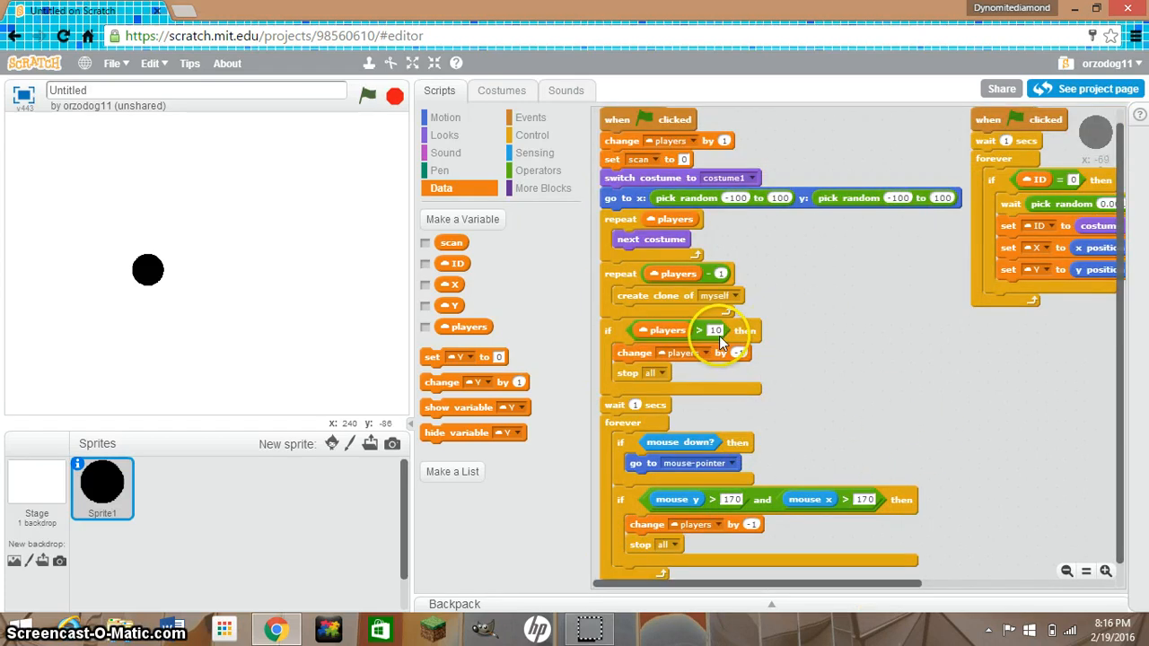
mouse_move(718, 339)
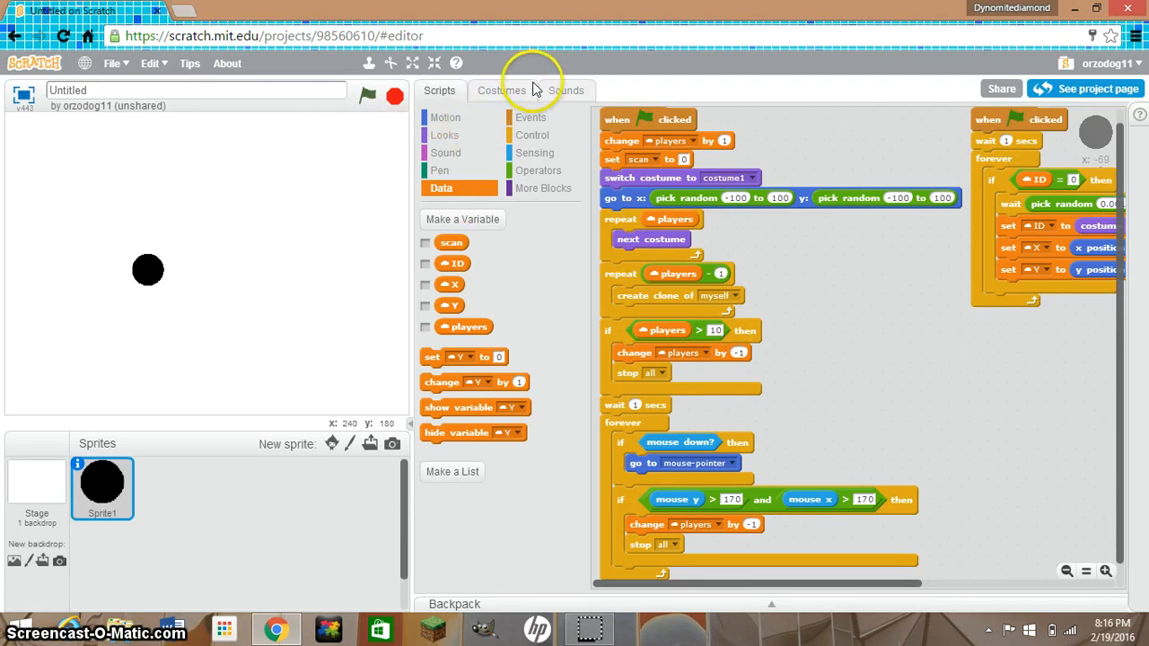
mouse_move(524, 90)
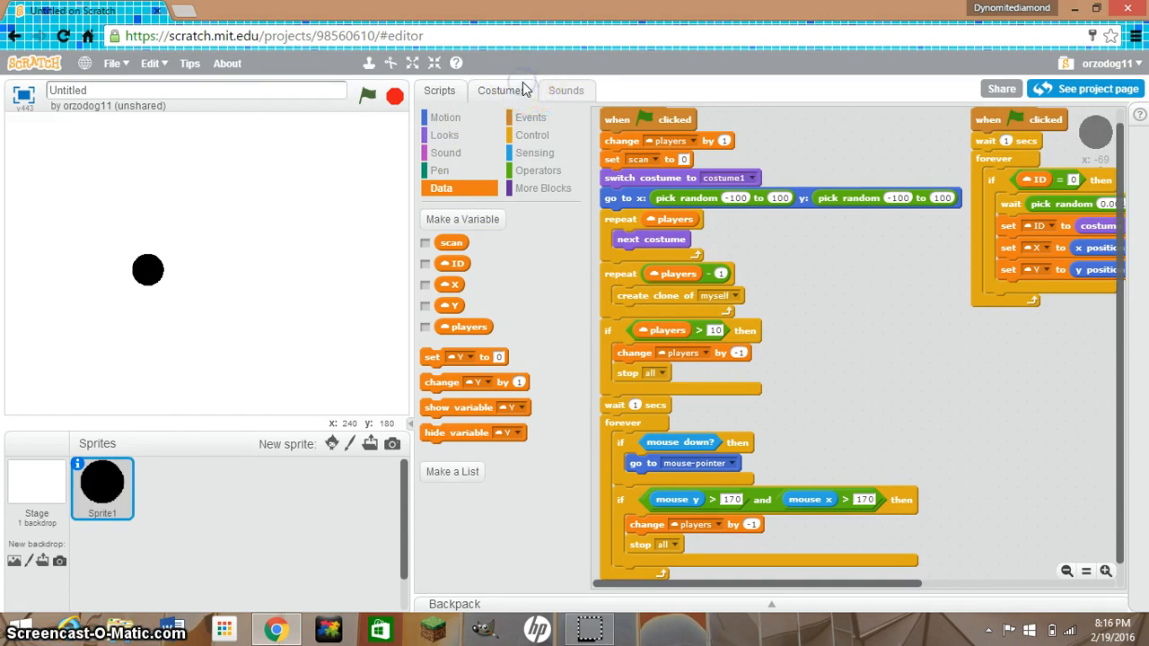
- Show Sprite1's costume list of black-dot costumes up to costume10
click(501, 90)
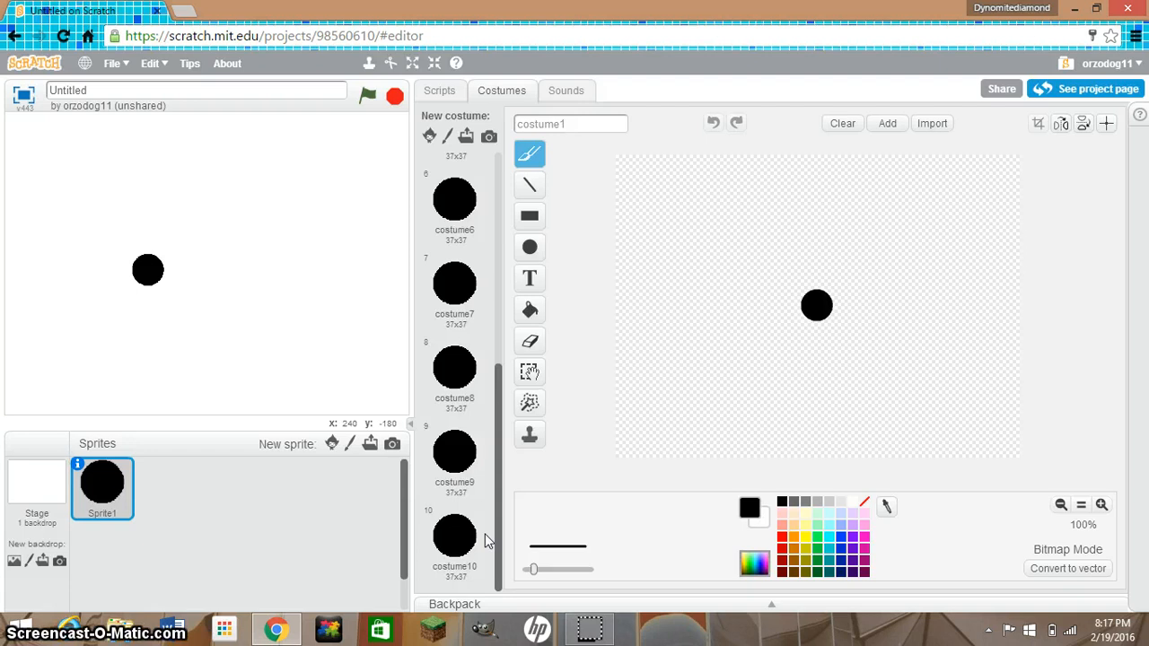
mouse_move(611, 165)
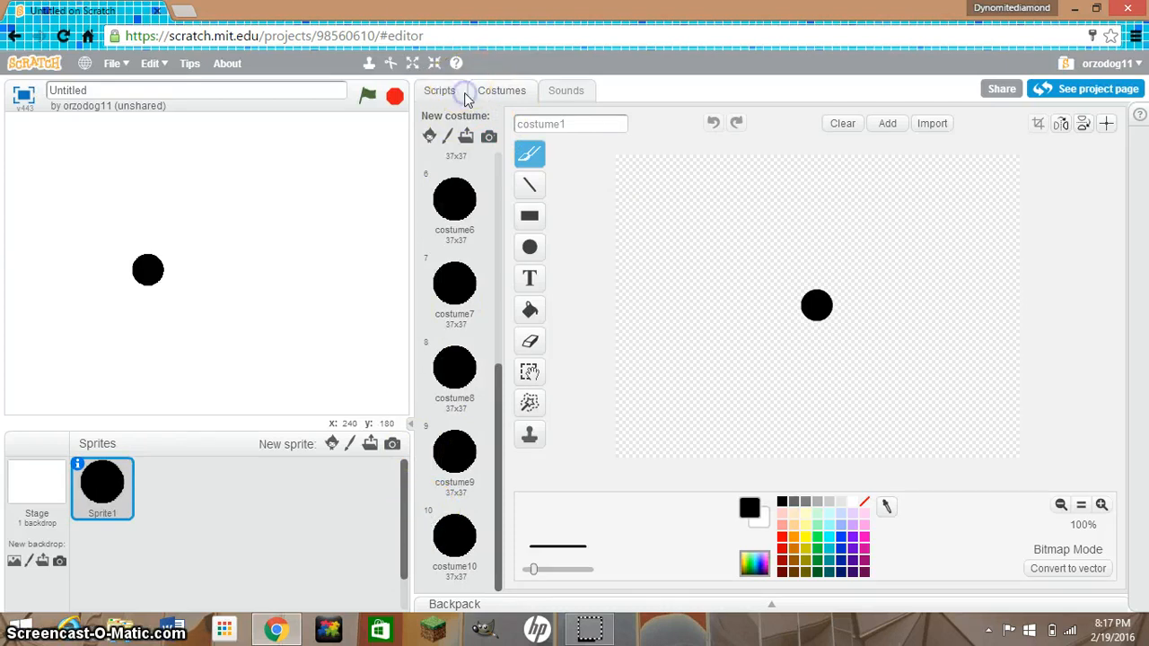
- Return to Sprite1's scripts and start the project with the green flag
click(438, 90)
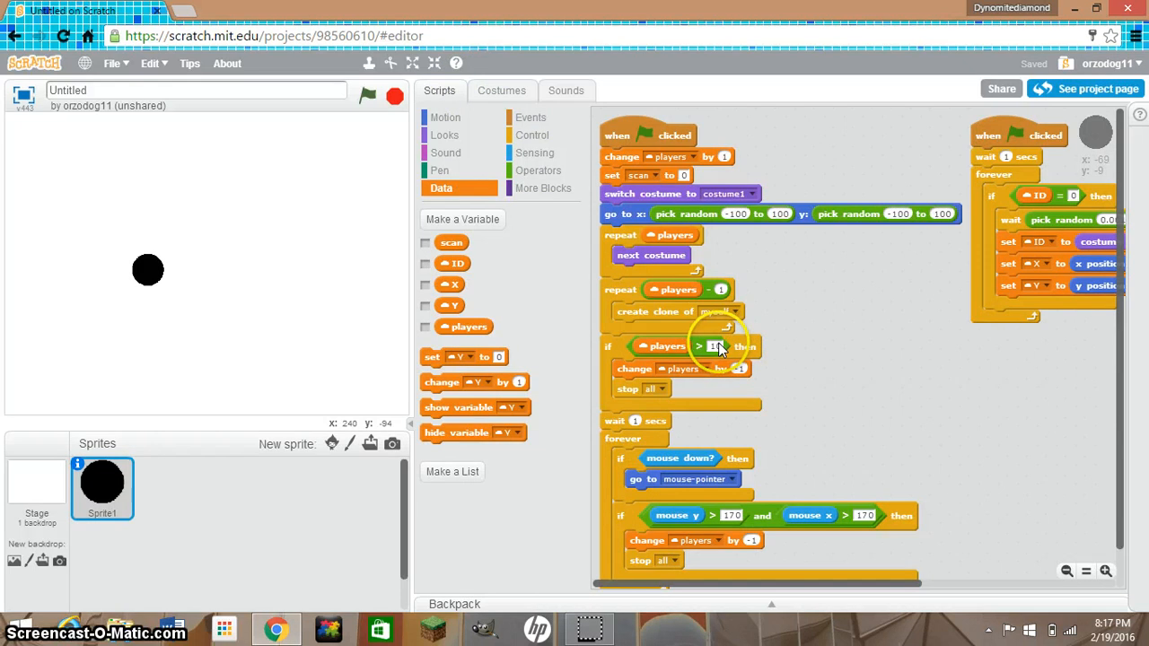
mouse_move(558, 296)
text(0)
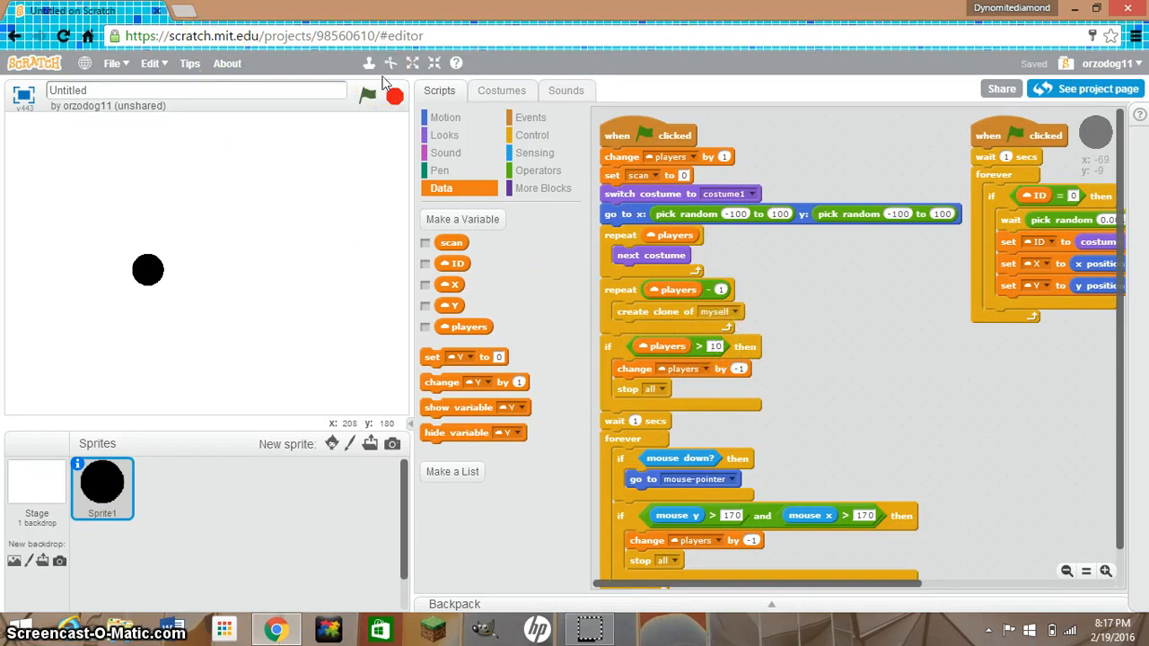
click(193, 90)
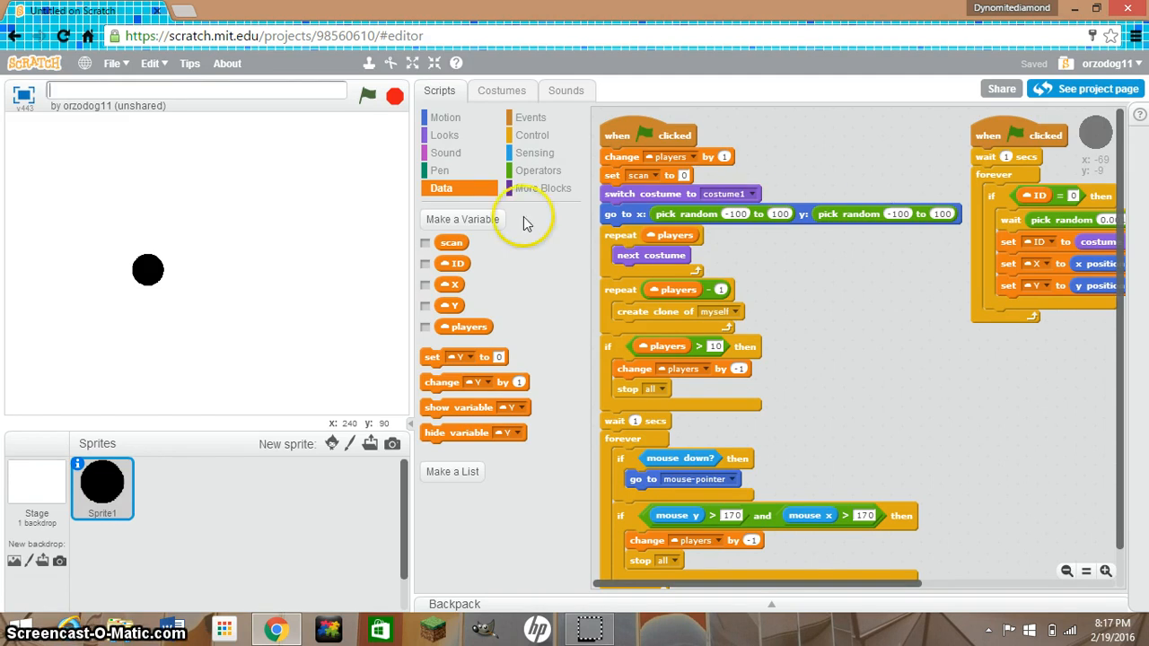
- Drag on the stage so the black ball follows the pointer, ending right of and below centre
click(366, 97)
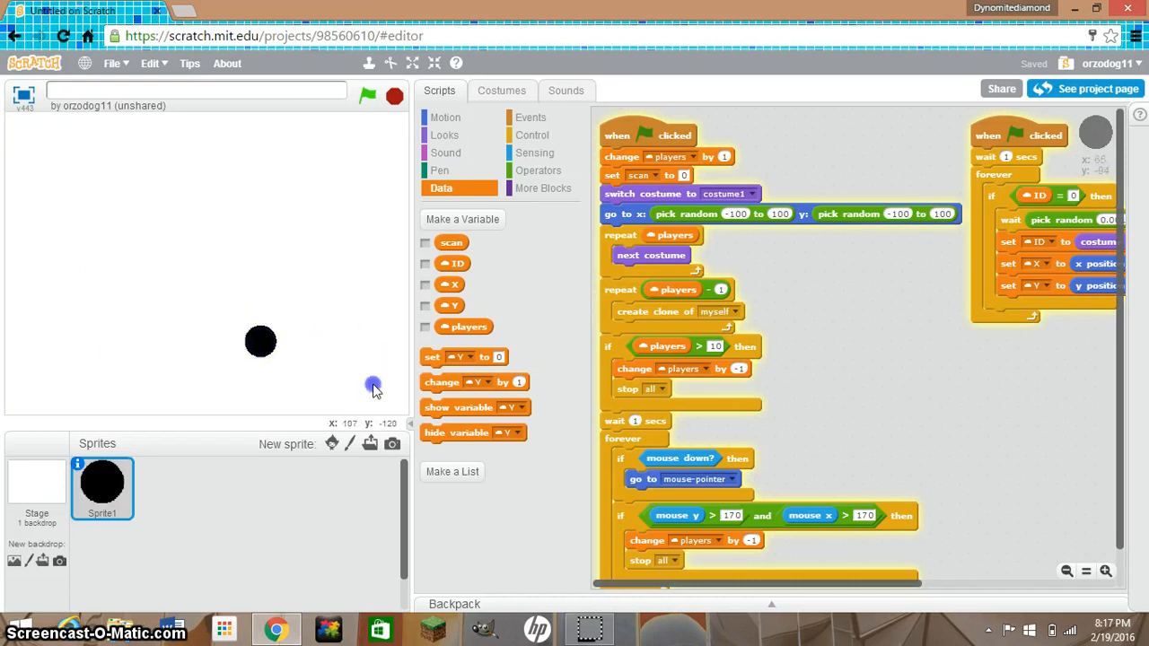
drag(260, 341, 15, 126)
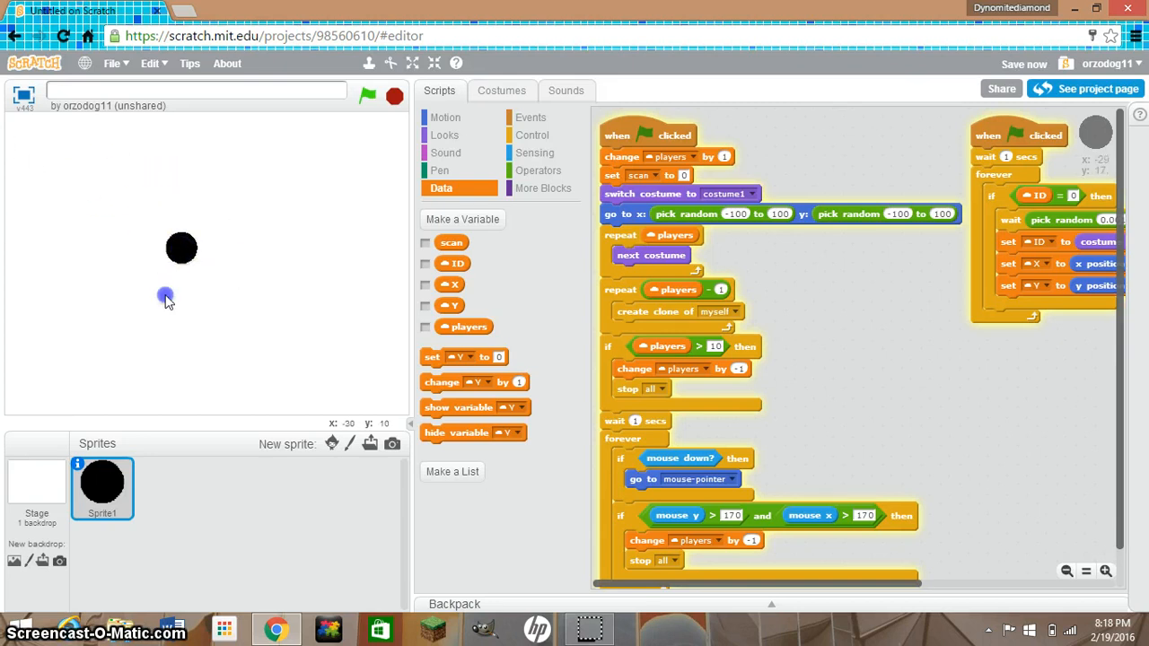
drag(181, 247, 158, 302)
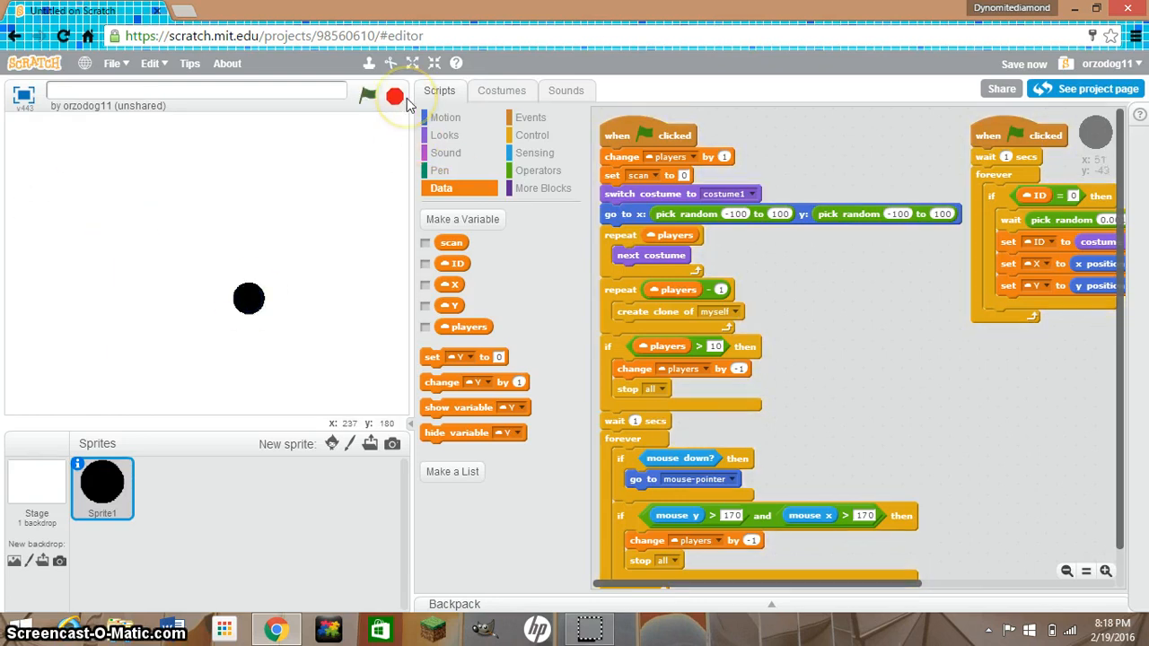
mouse_move(549, 359)
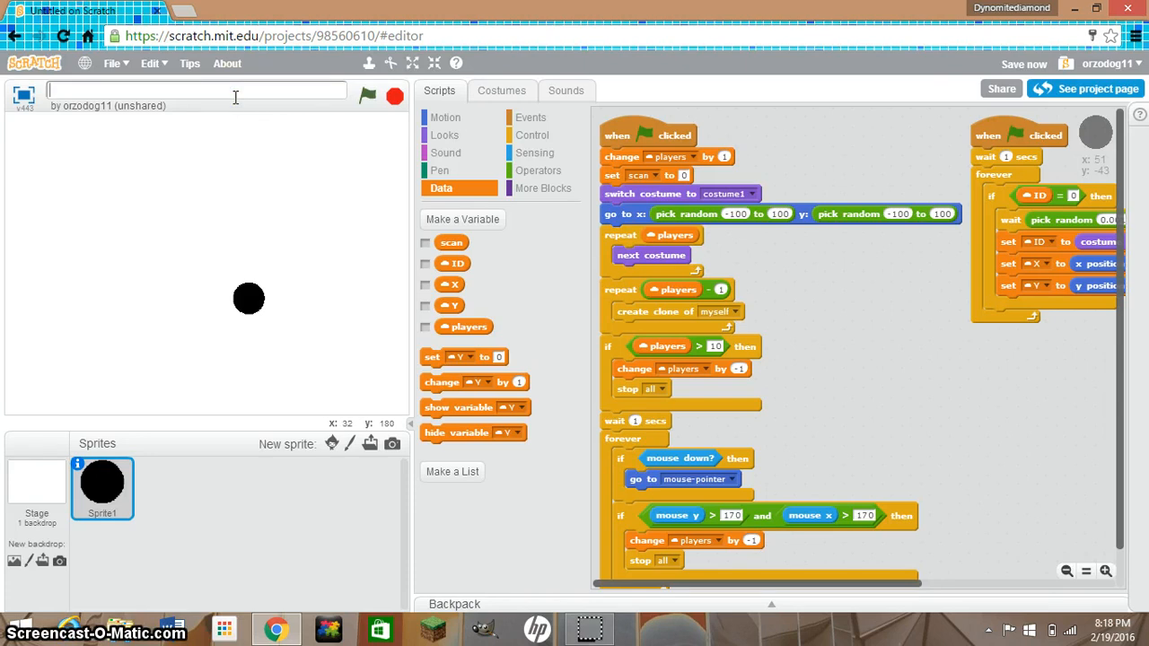
- Retitle the project, typing THE into the title field
text(THE)
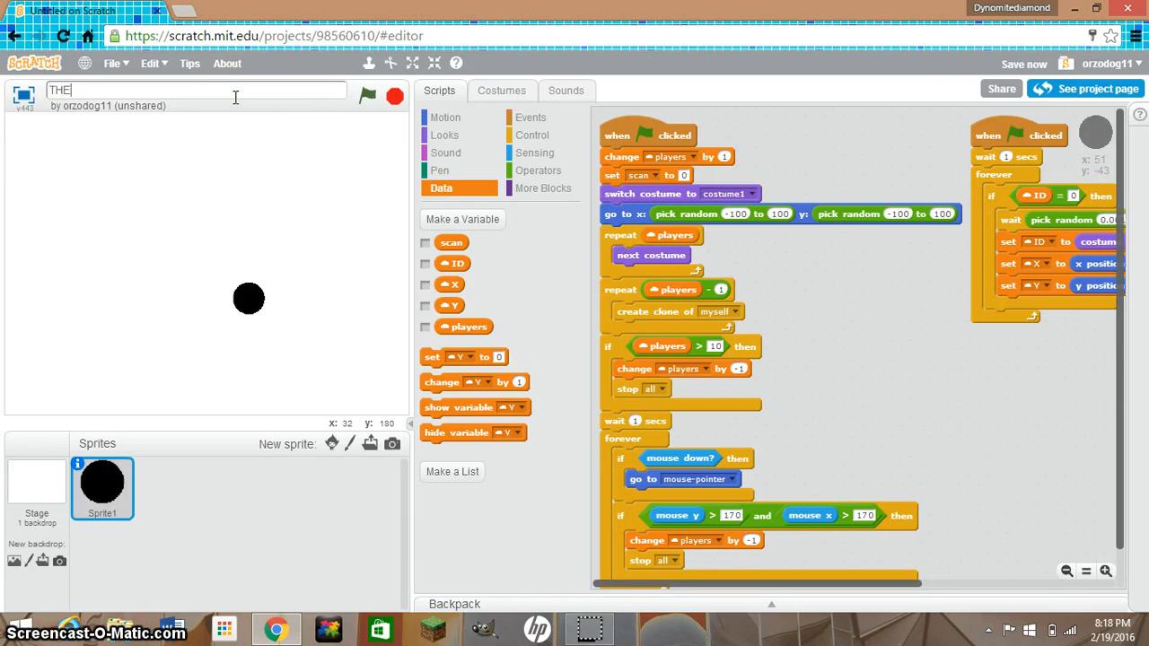